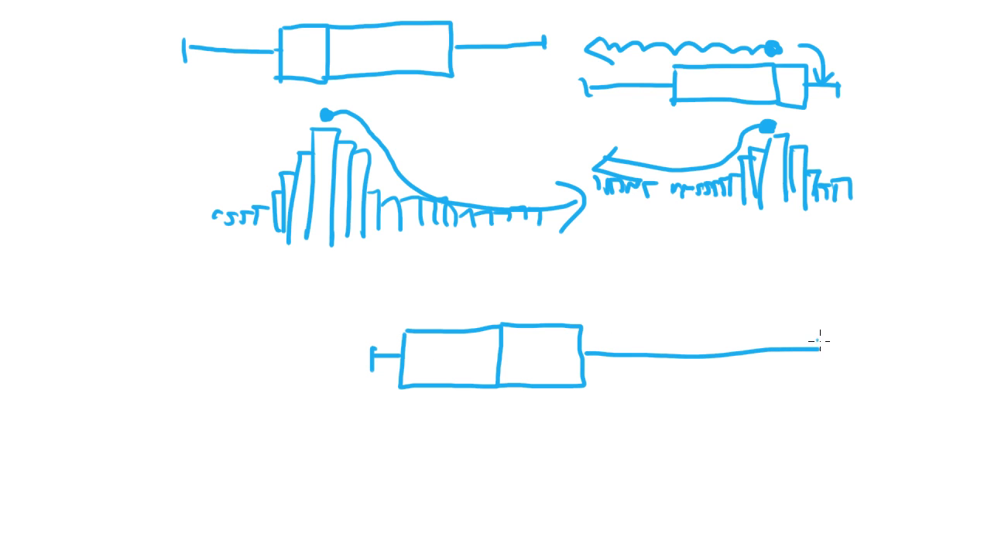
Cap the lower box plot's long right whisker with a short vertical end line
left_click_drag(812, 356, 812, 341)
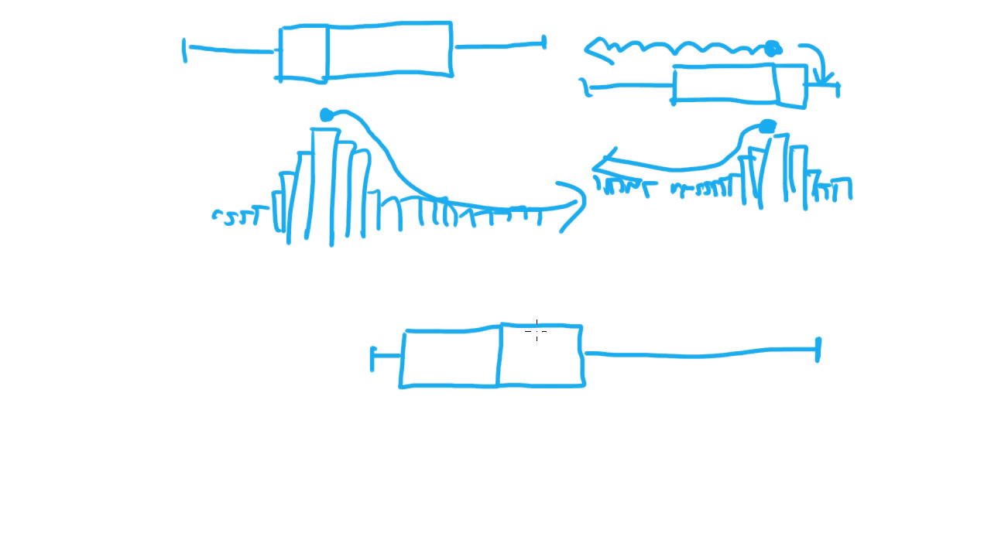